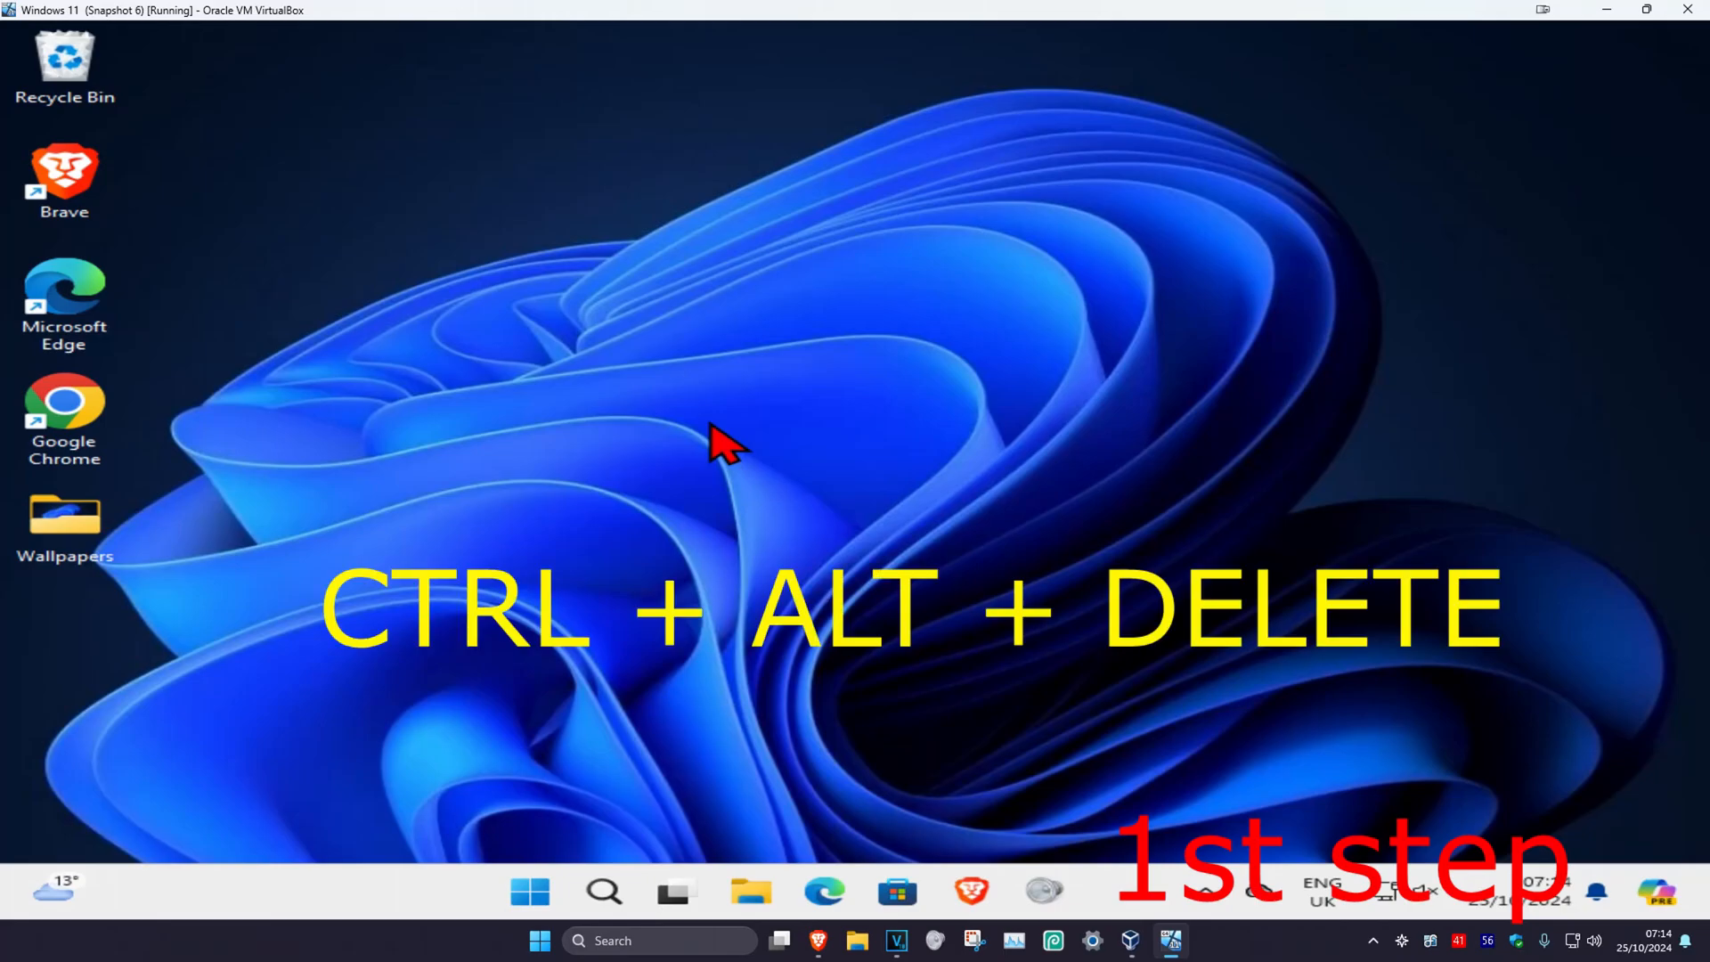
# Bring up Task Manager from the Ctrl+Alt+Delete security screen.
pyautogui.press('ctrl+alt+delete')
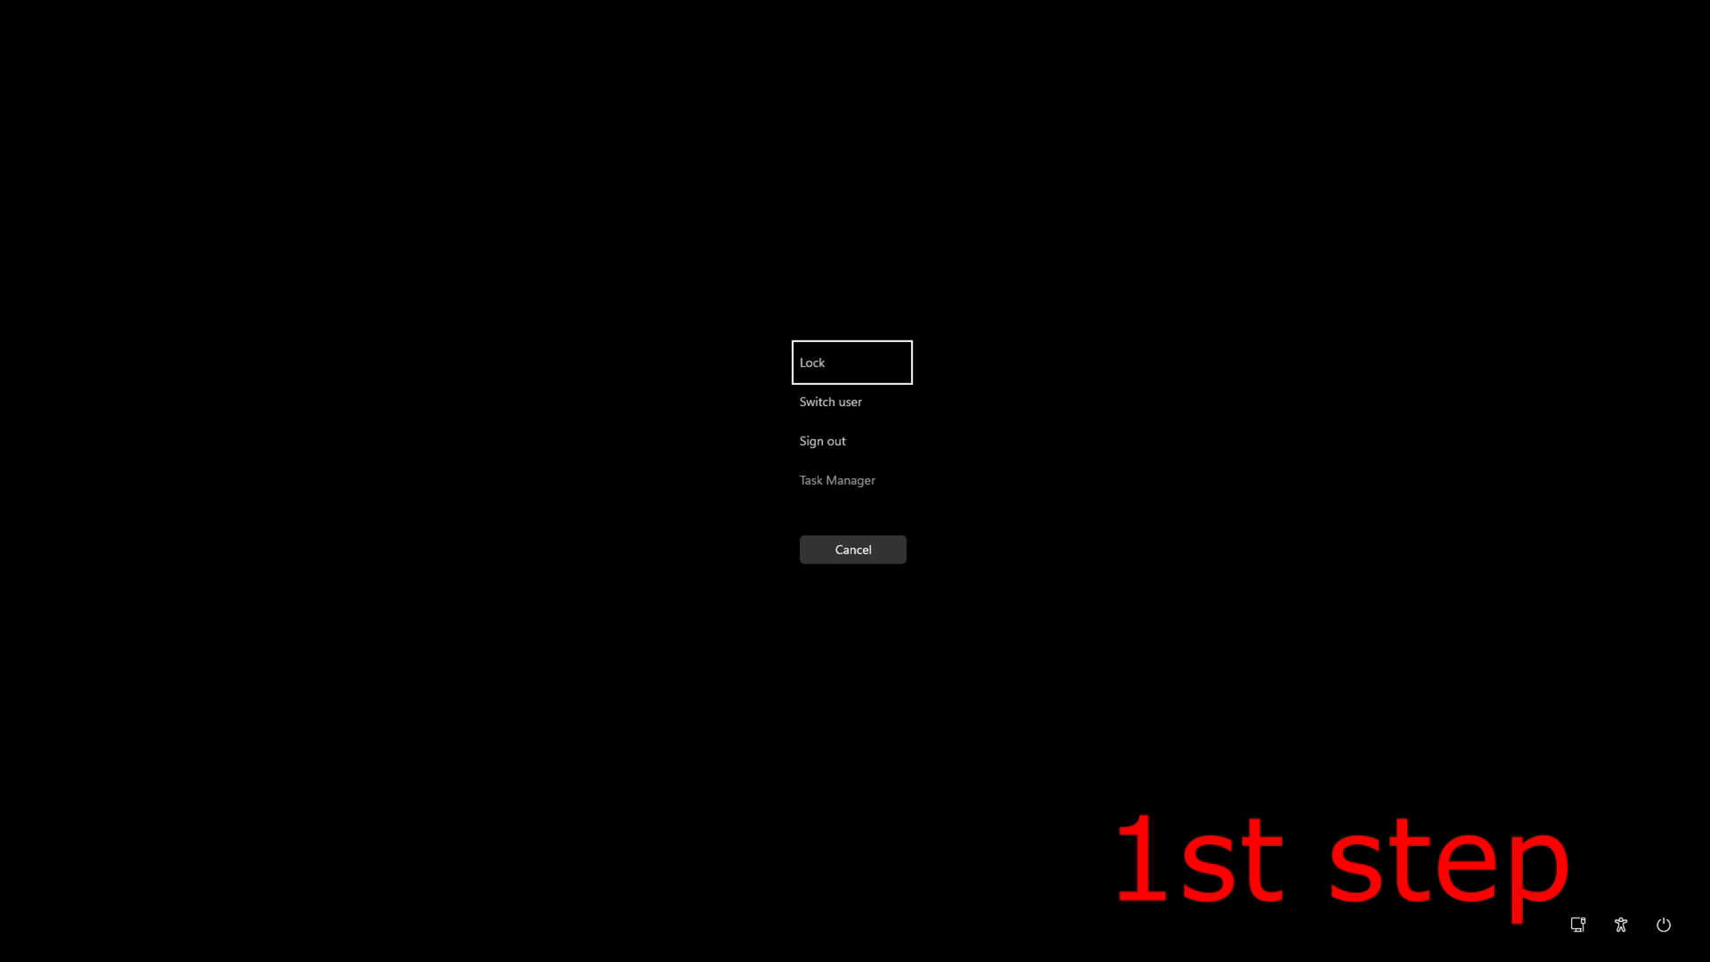
pyautogui.click(837, 479)
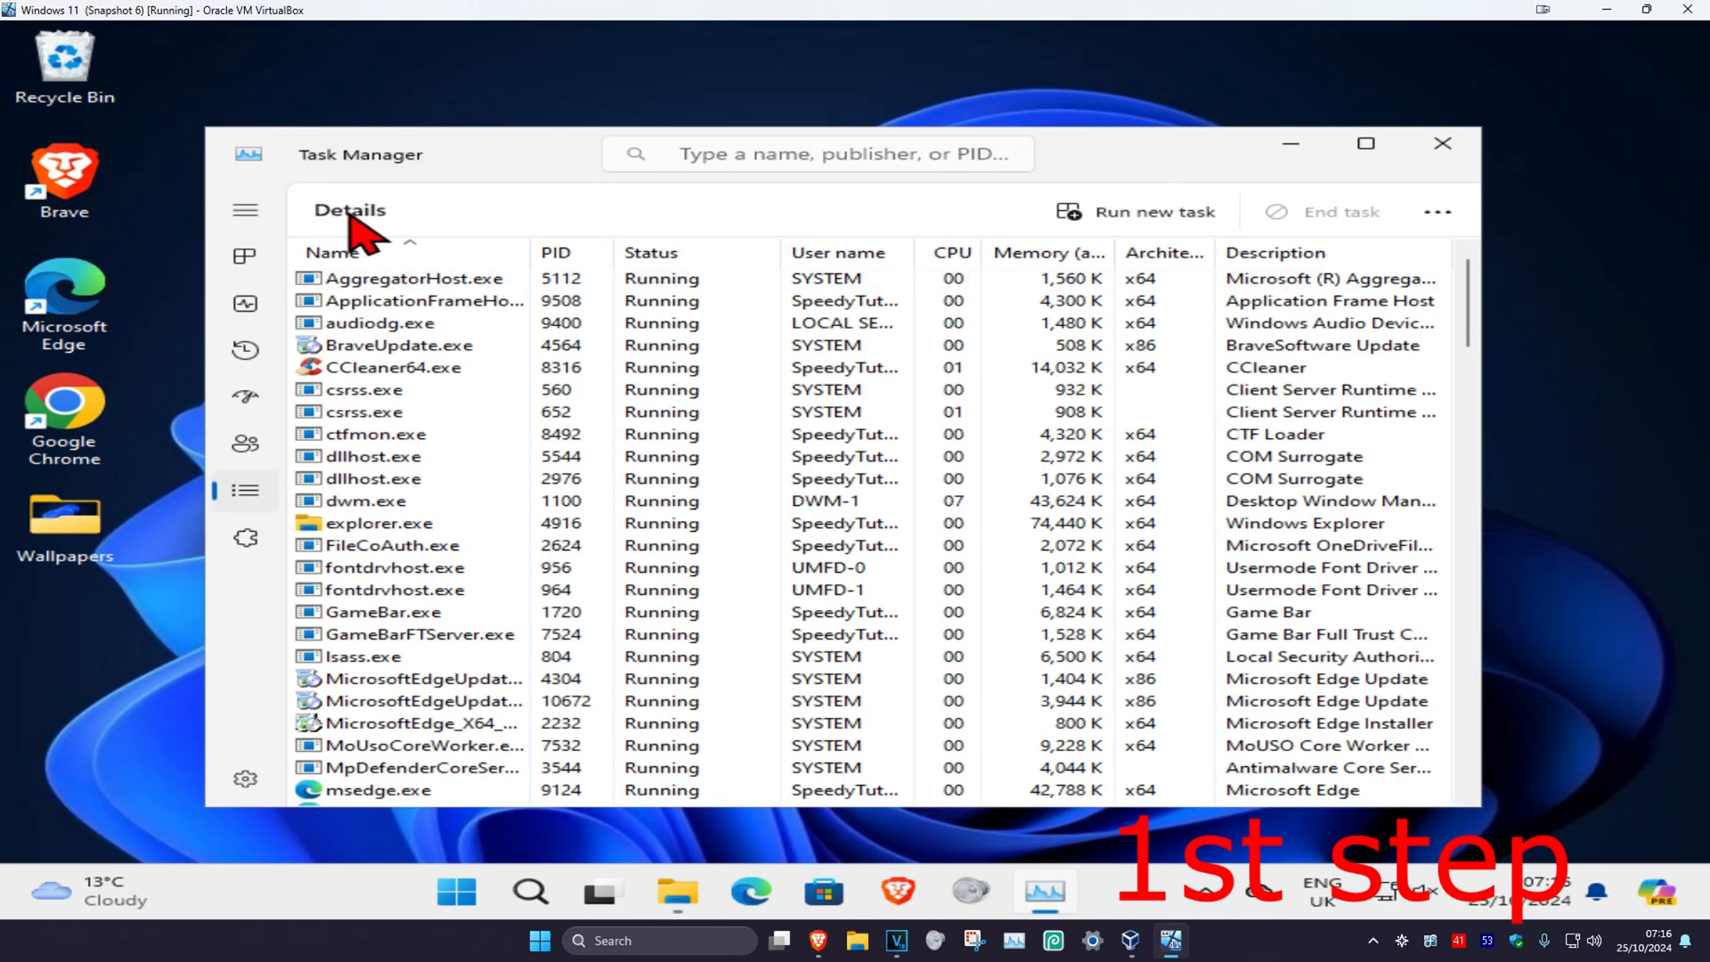
# End the explorer.exe process and confirm, removing the desktop icons and taskbar.
pyautogui.click(379, 456)
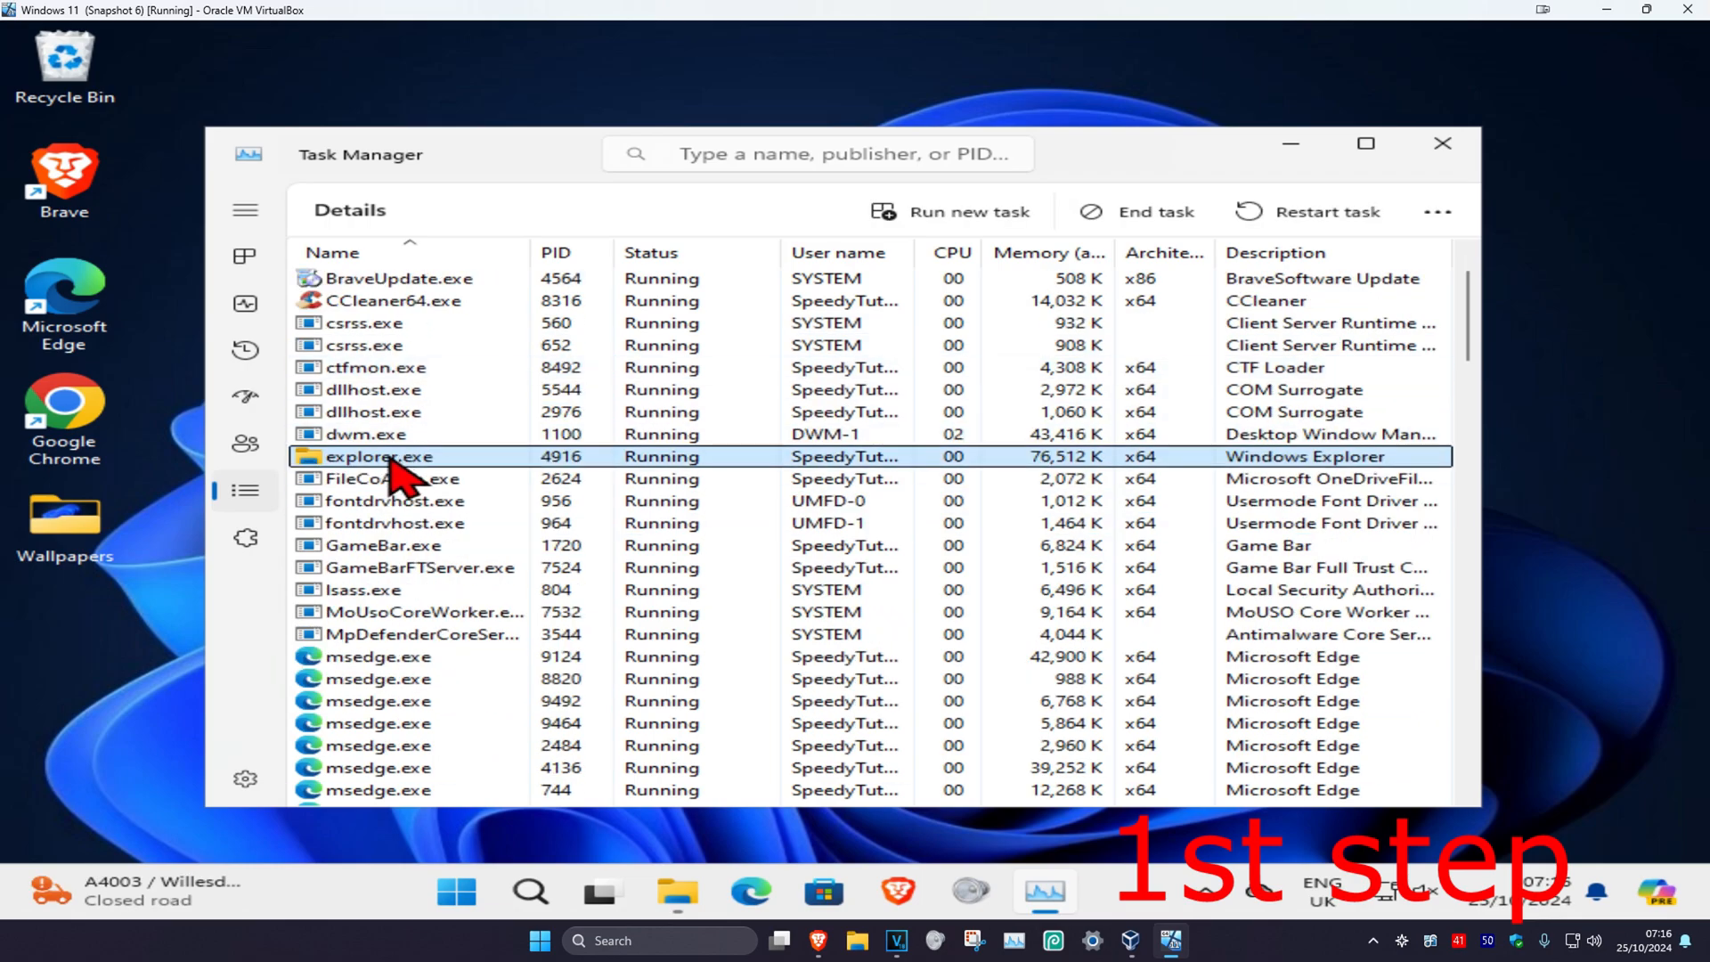
pyautogui.rightClick(378, 456)
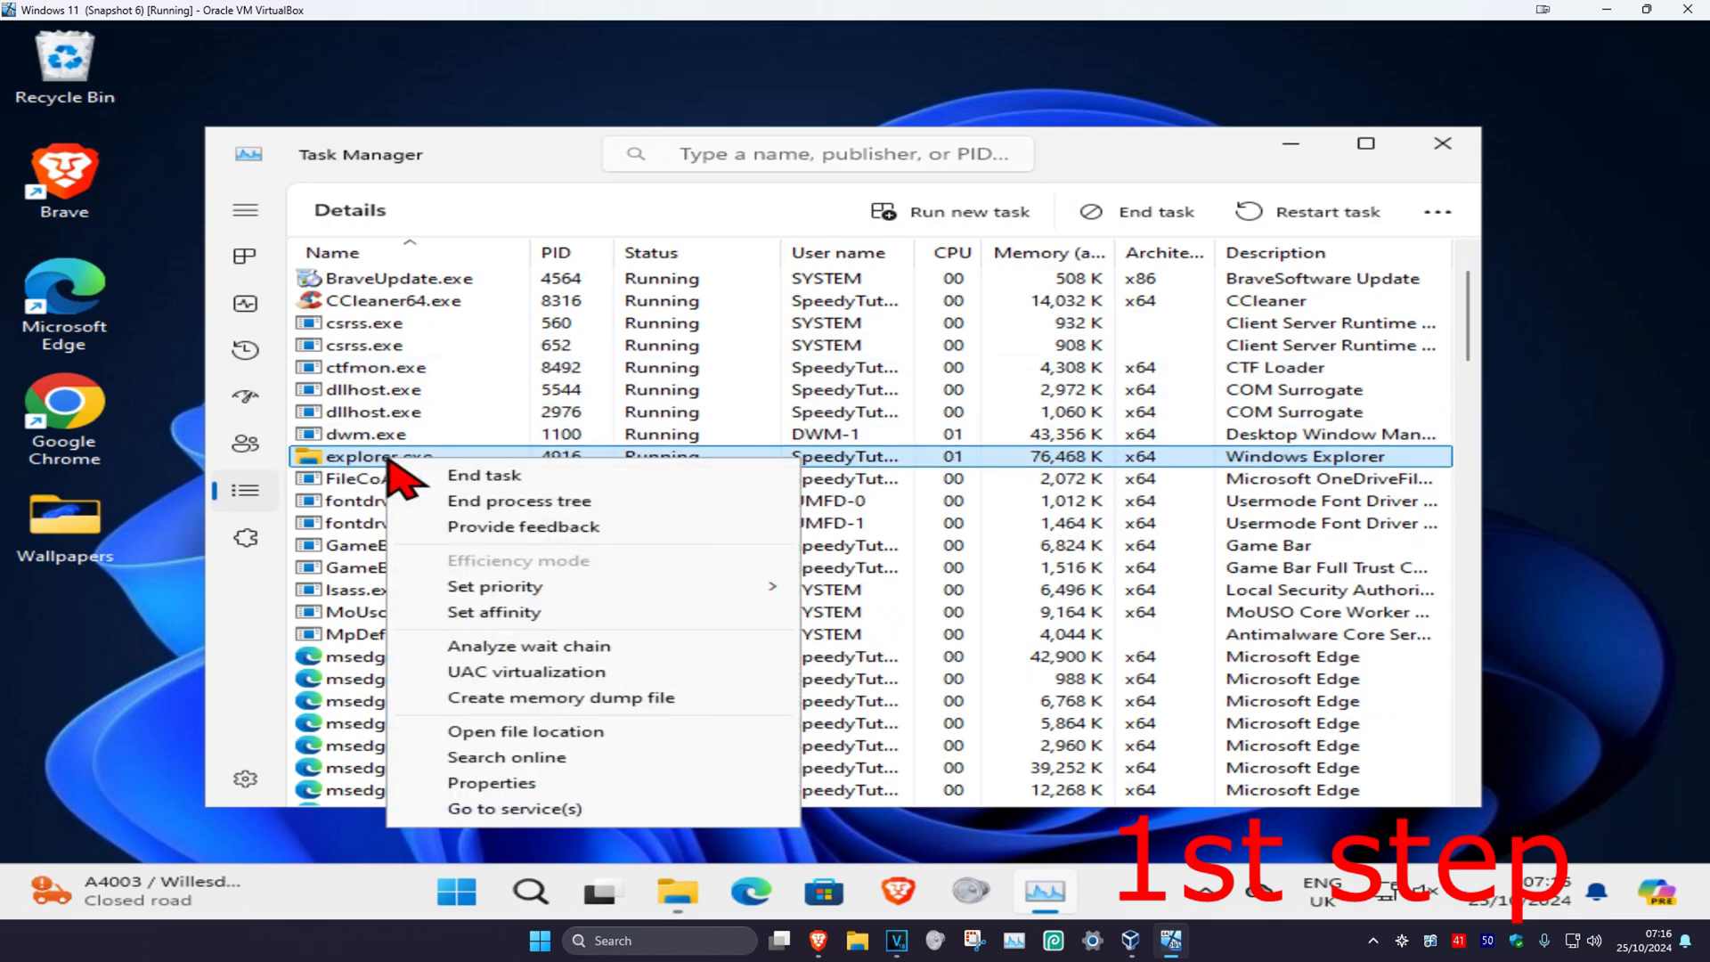
pyautogui.click(483, 474)
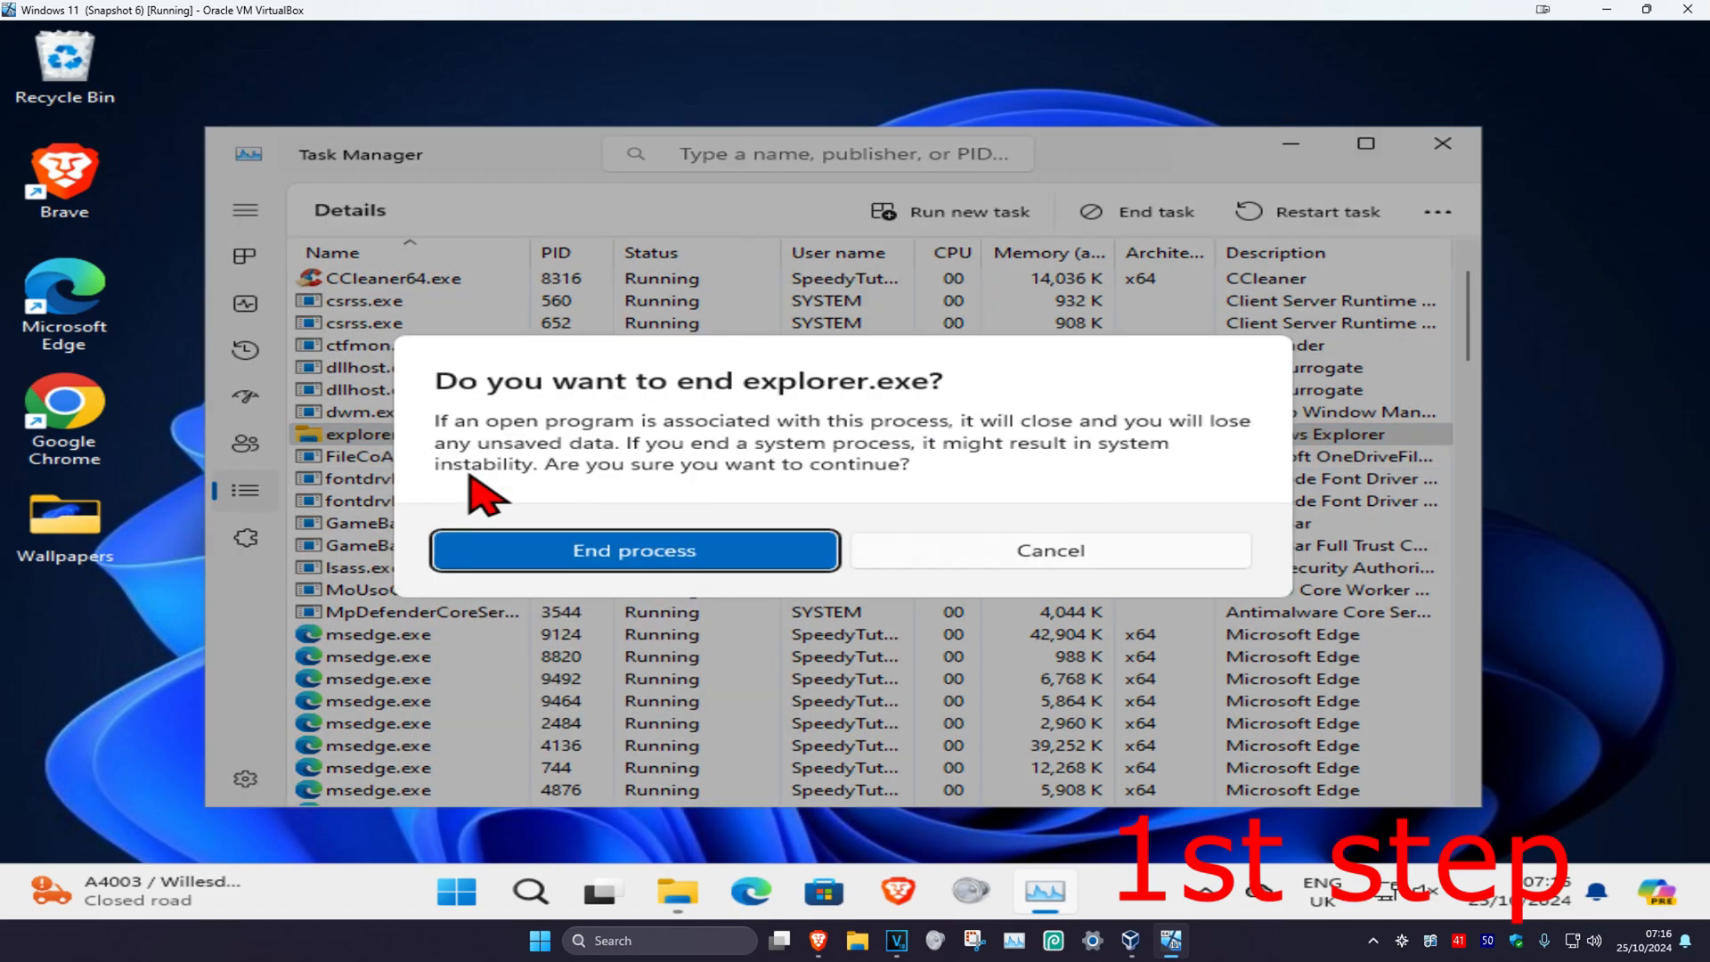
pyautogui.click(634, 550)
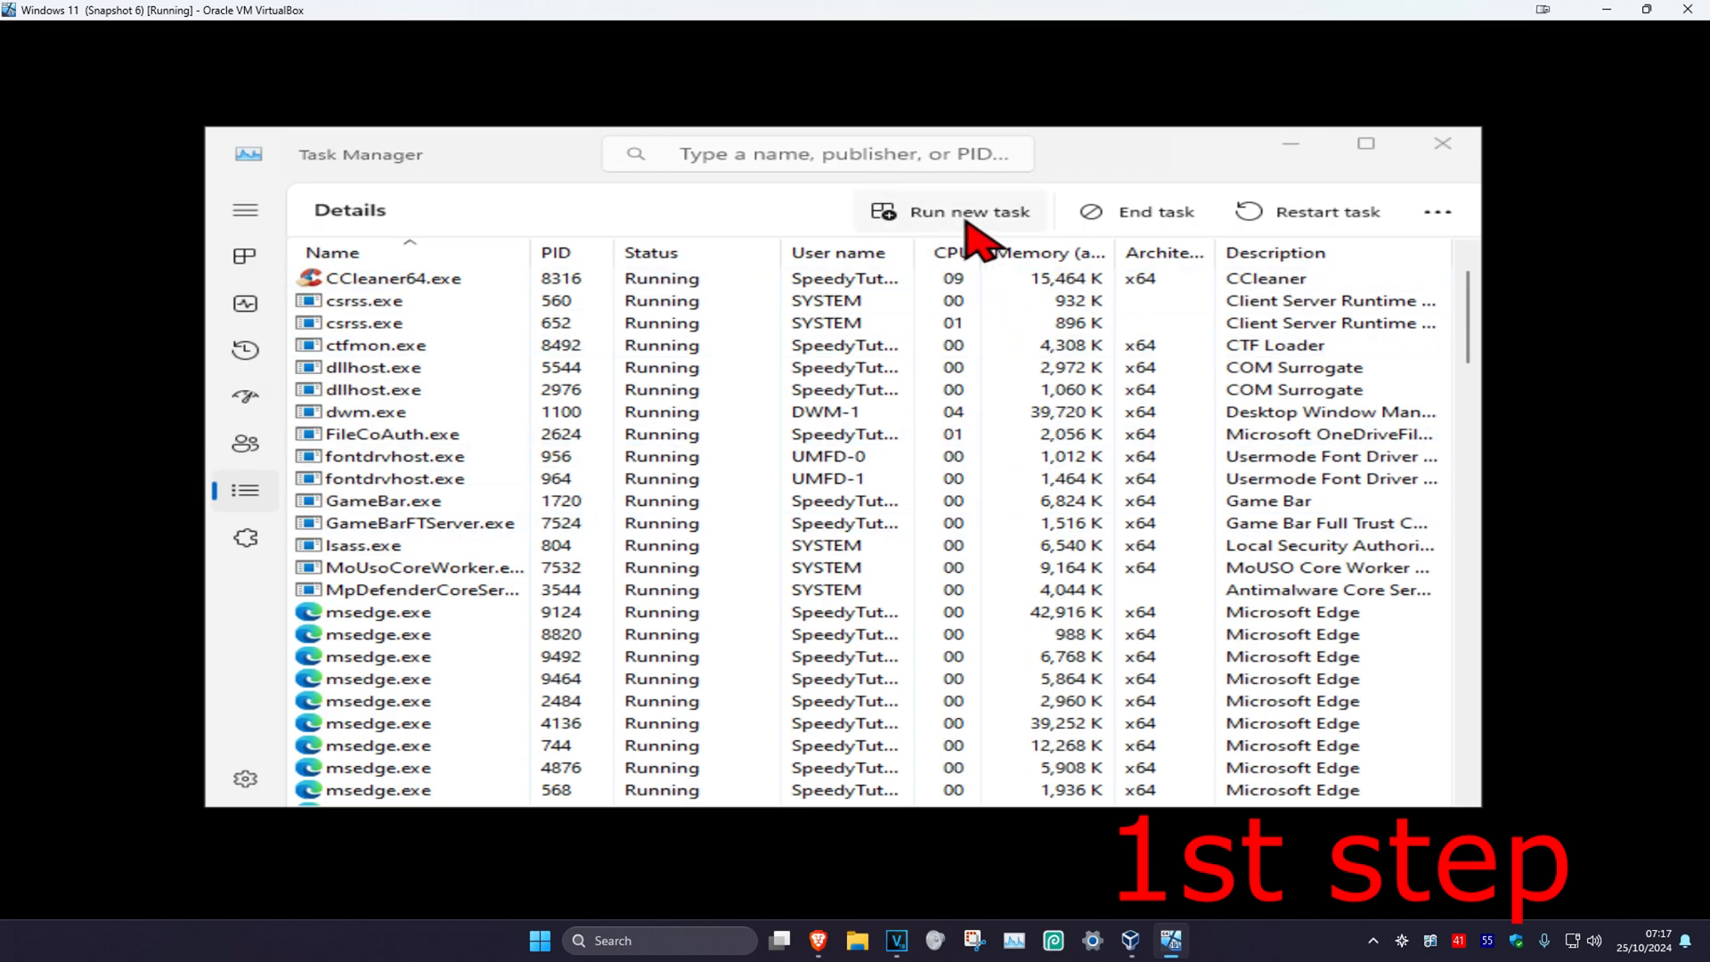
# Relaunch explorer.exe as a new task with administrative privileges.
pyautogui.click(964, 212)
pyautogui.write('explorer.exe')
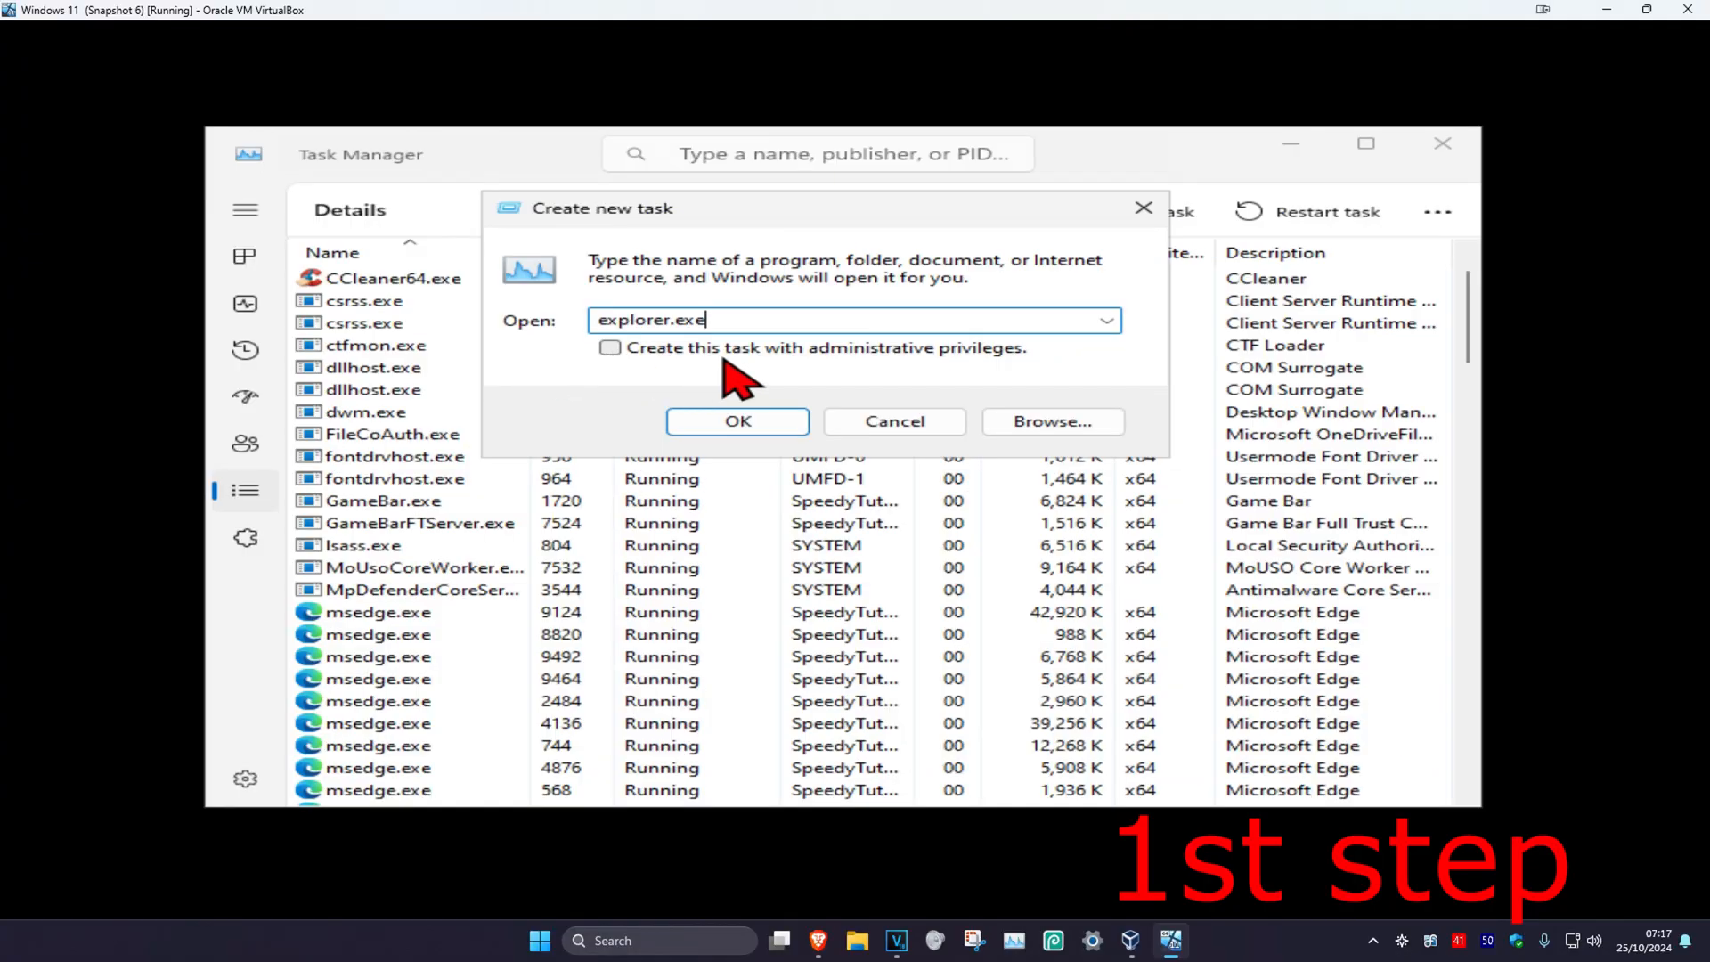
pyautogui.click(609, 348)
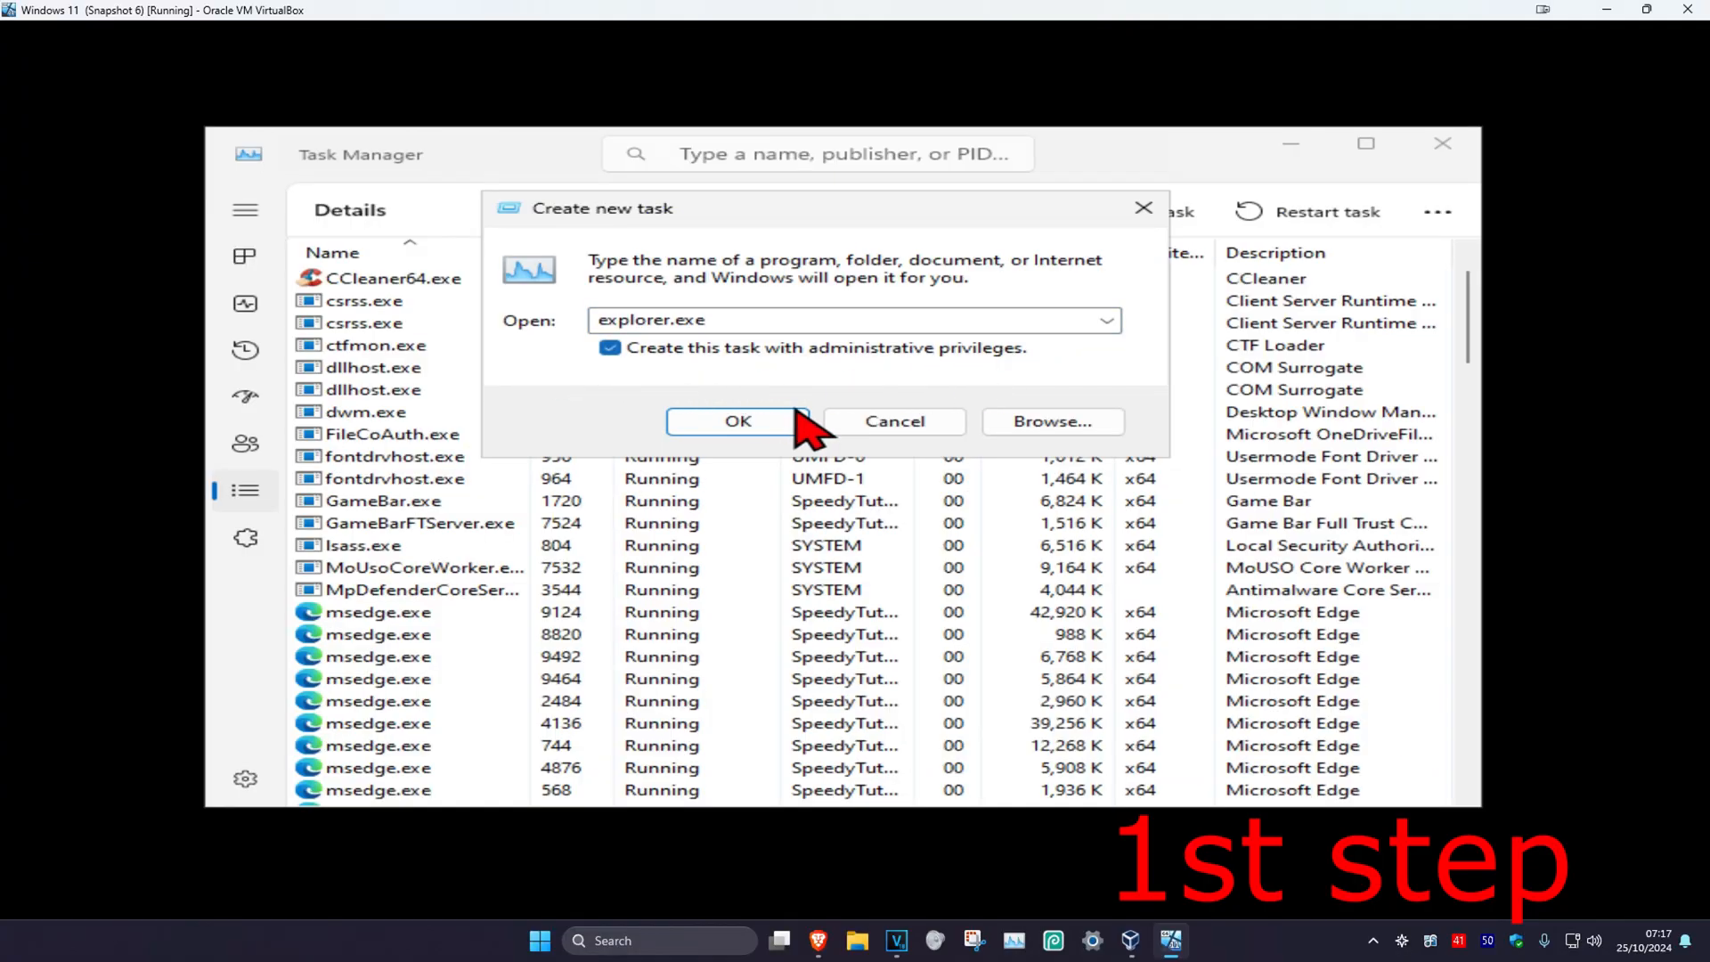
pyautogui.click(736, 420)
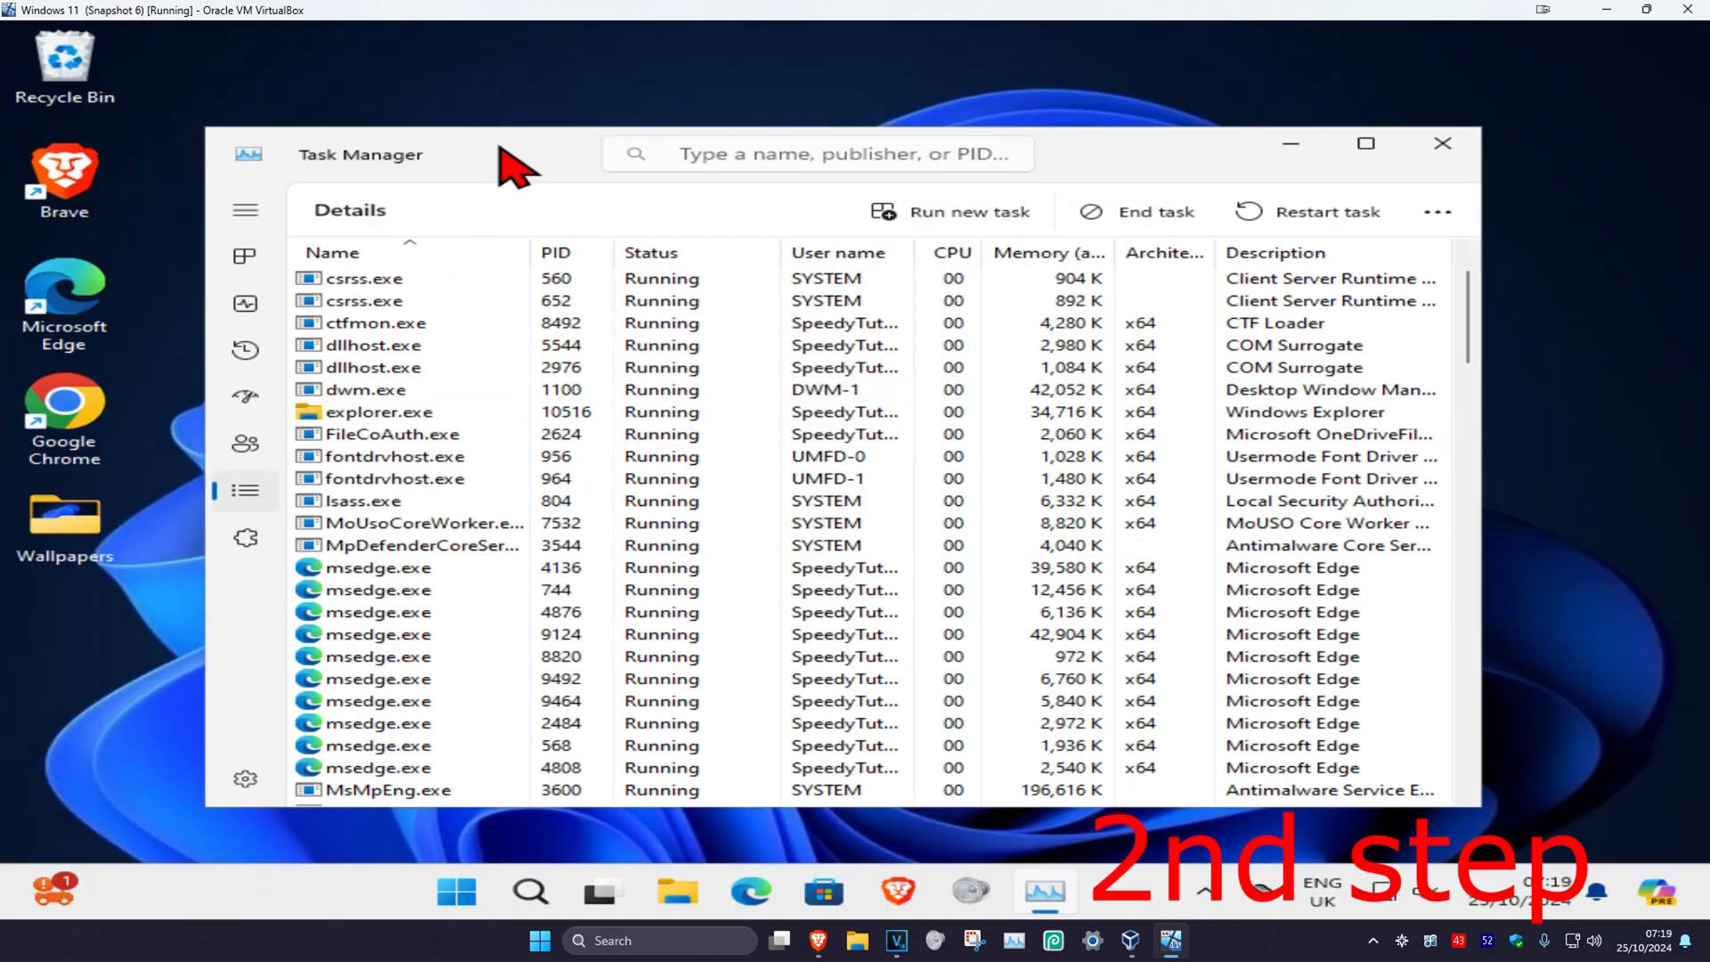
pyautogui.moveTo(969, 211)
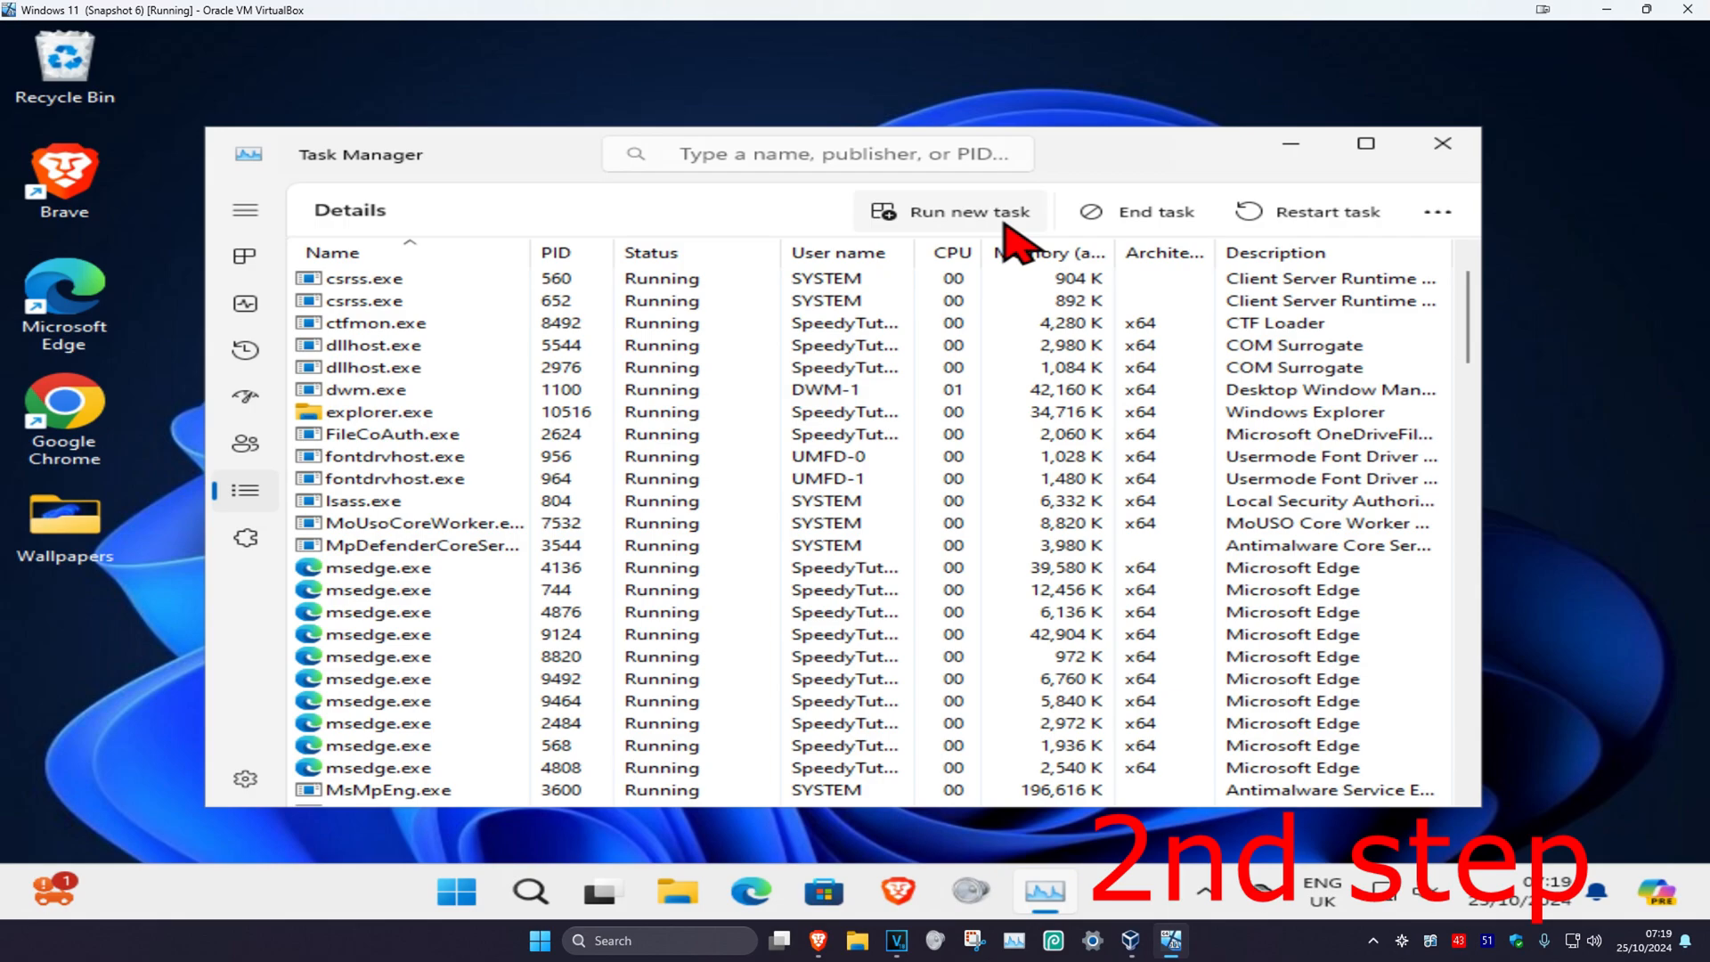
# Launch cmd.exe as a new administrative task from Task Manager.
pyautogui.click(967, 212)
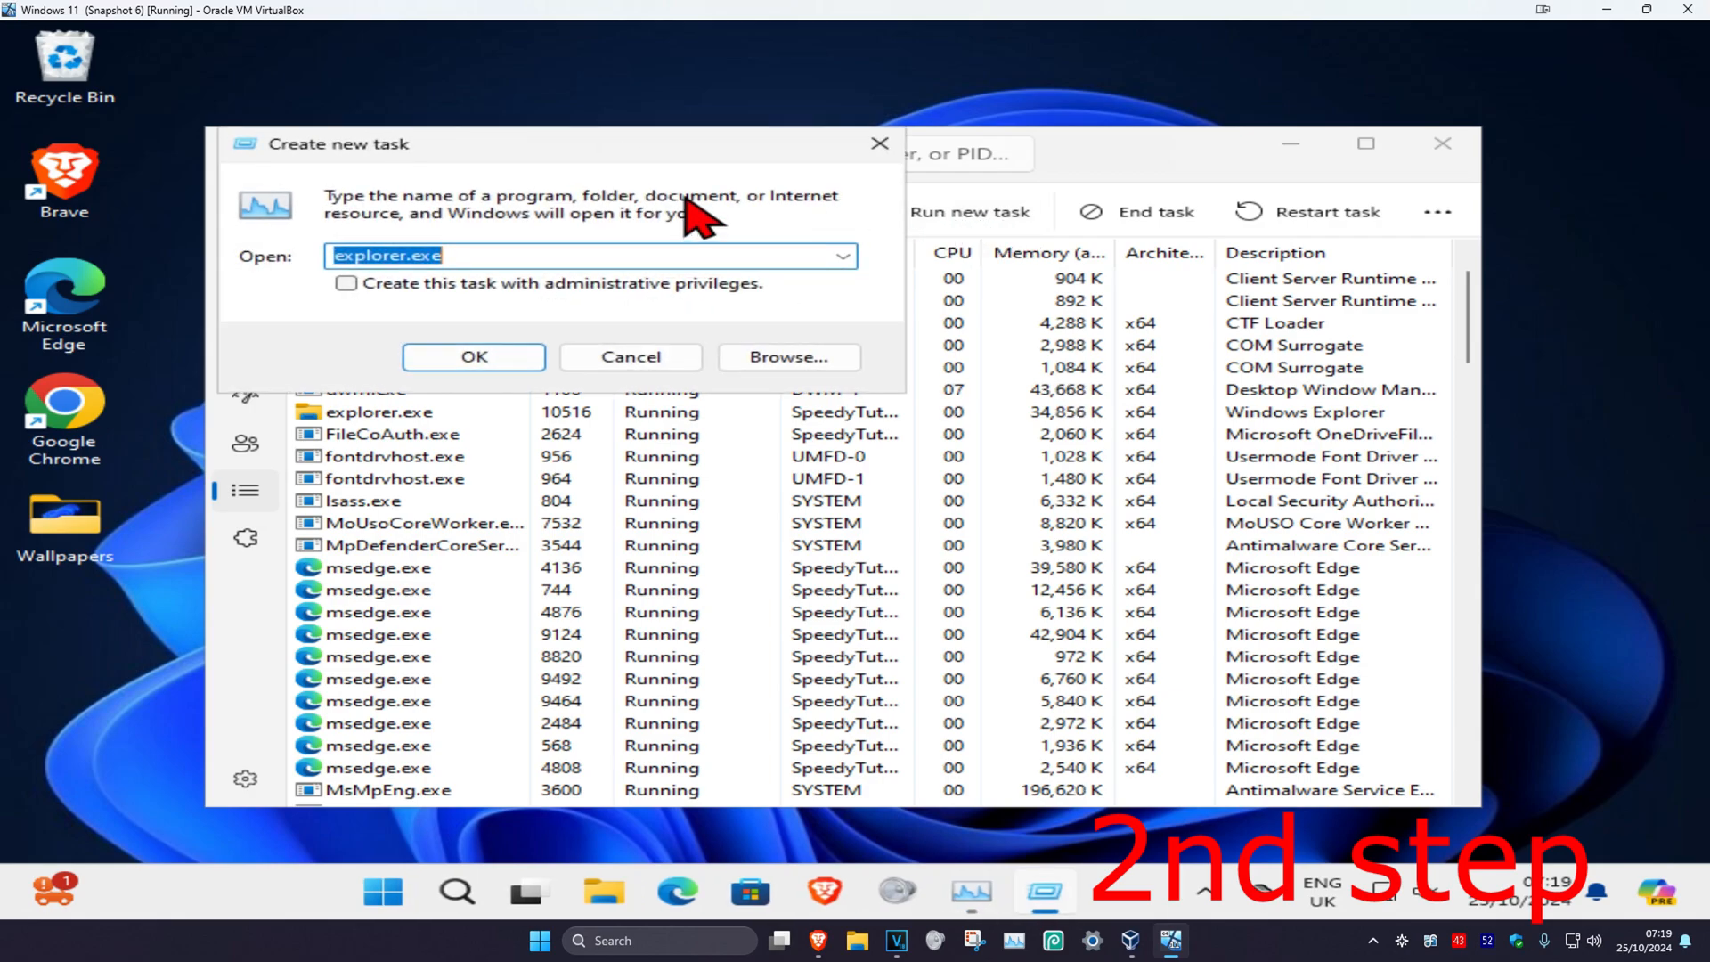
pyautogui.write('cmd.exe')
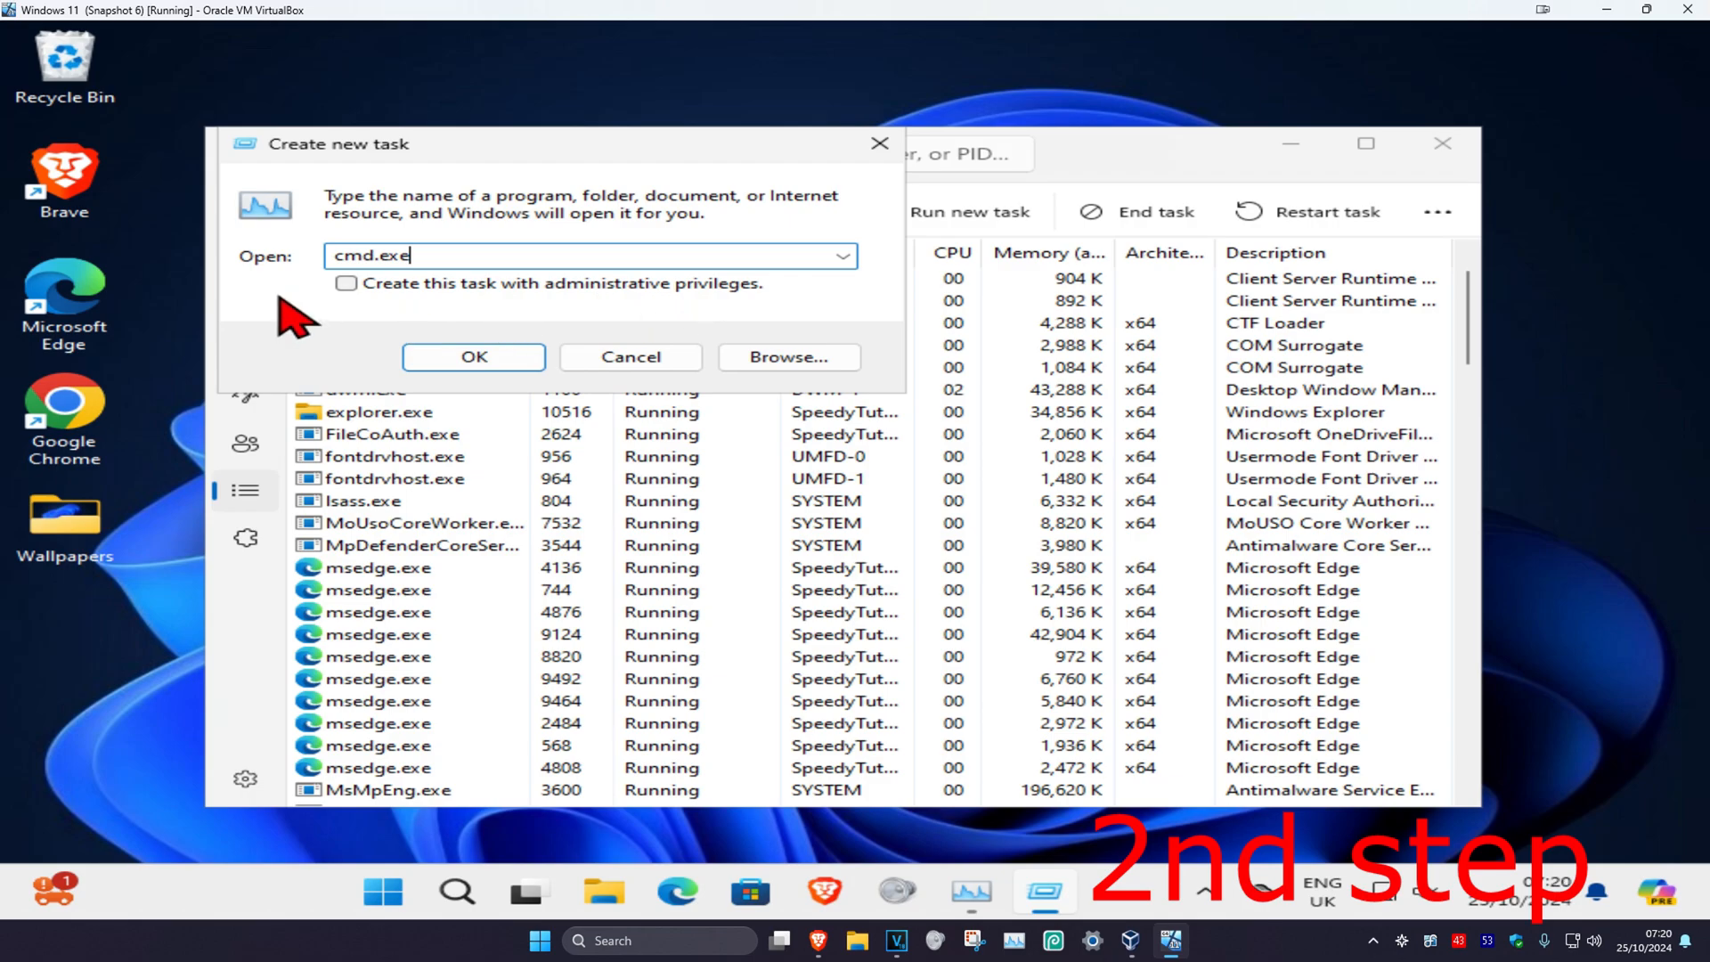
pyautogui.click(346, 283)
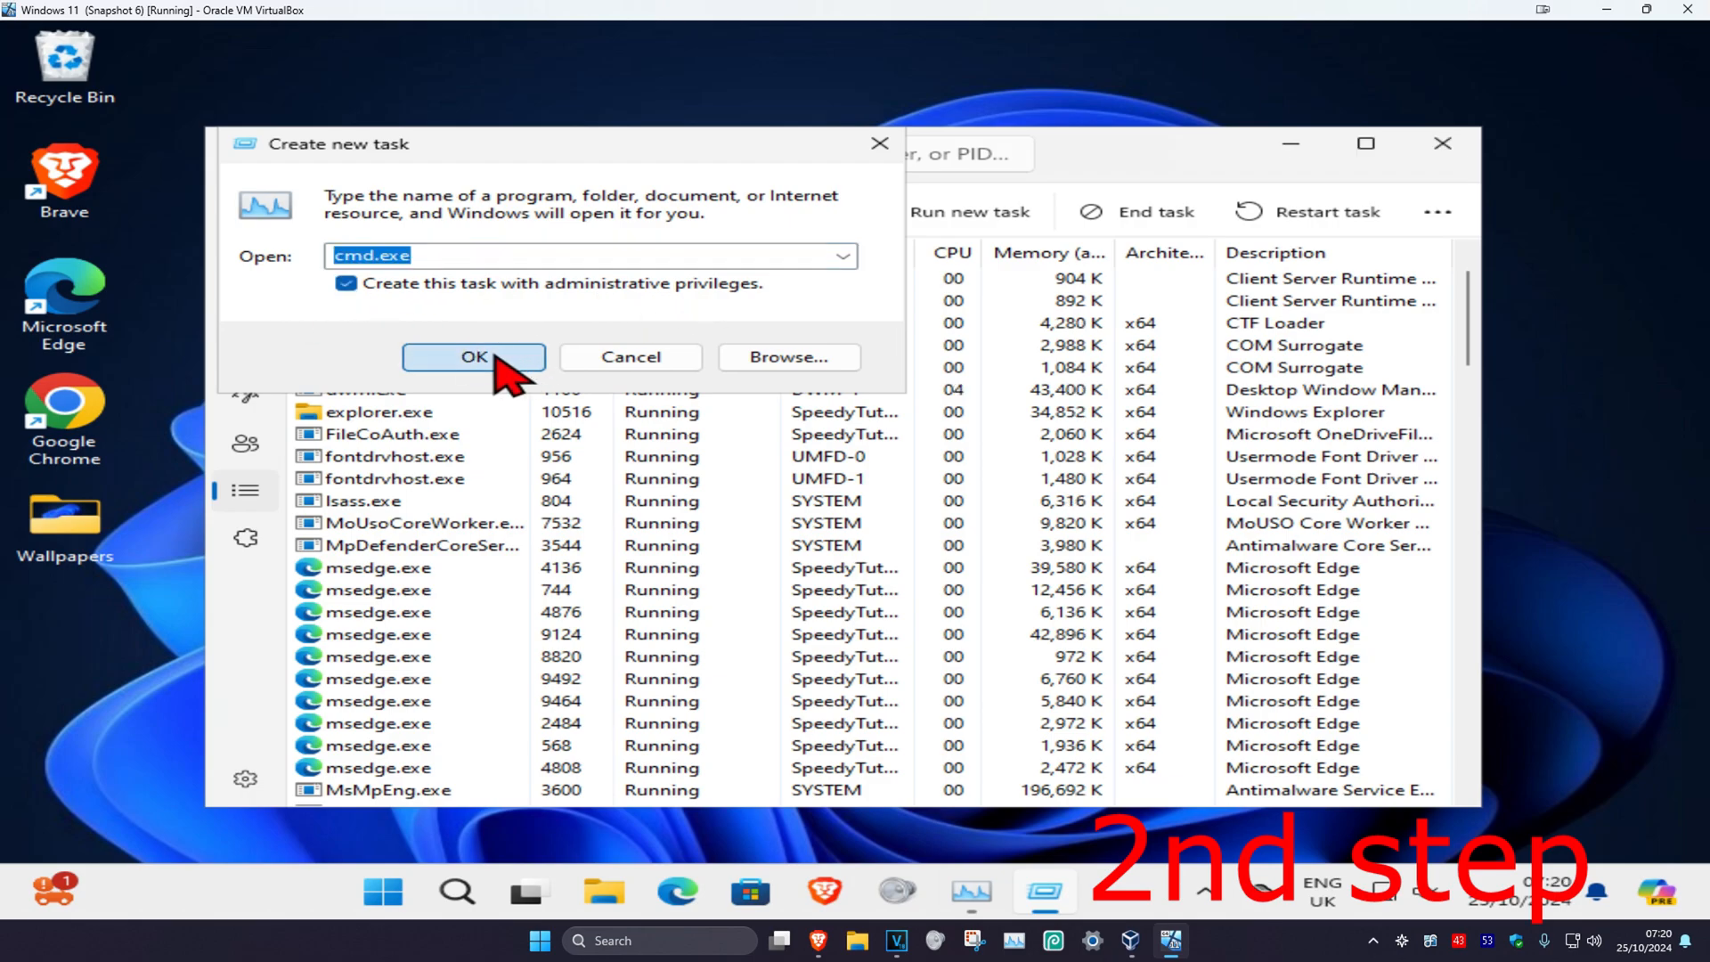
pyautogui.click(472, 356)
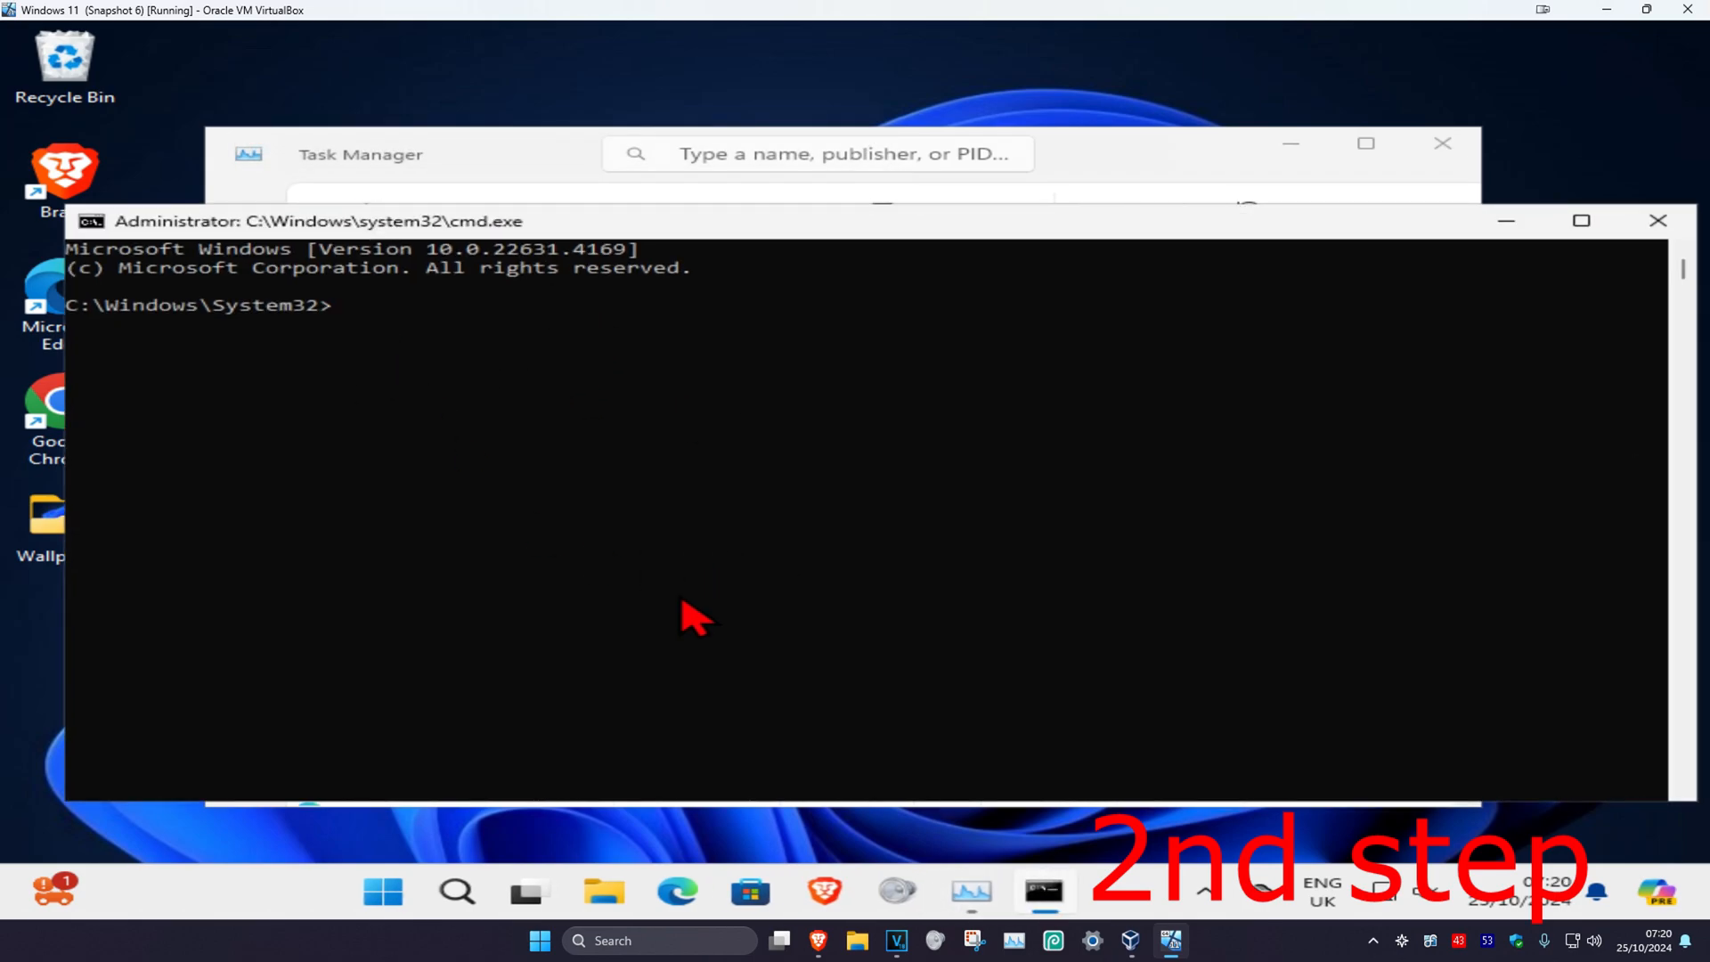
# Run the sfc /scannow system scan, then bring up the Start menu.
pyautogui.write('sfc /scannow')
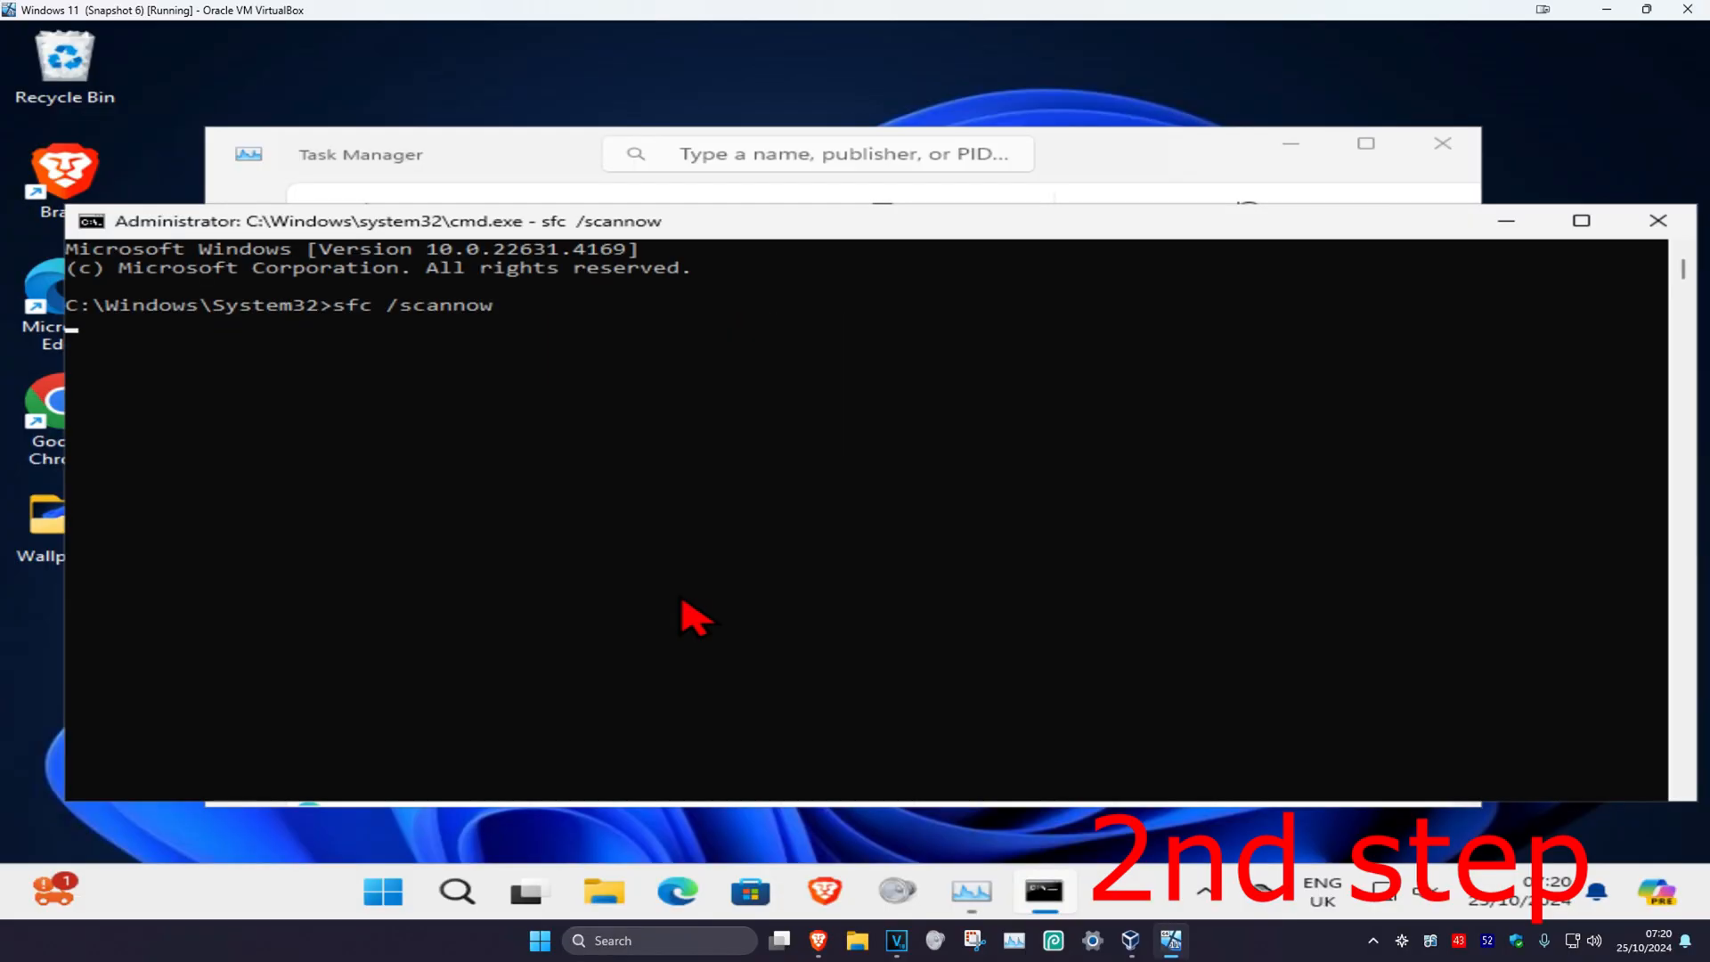
pyautogui.press('enter')
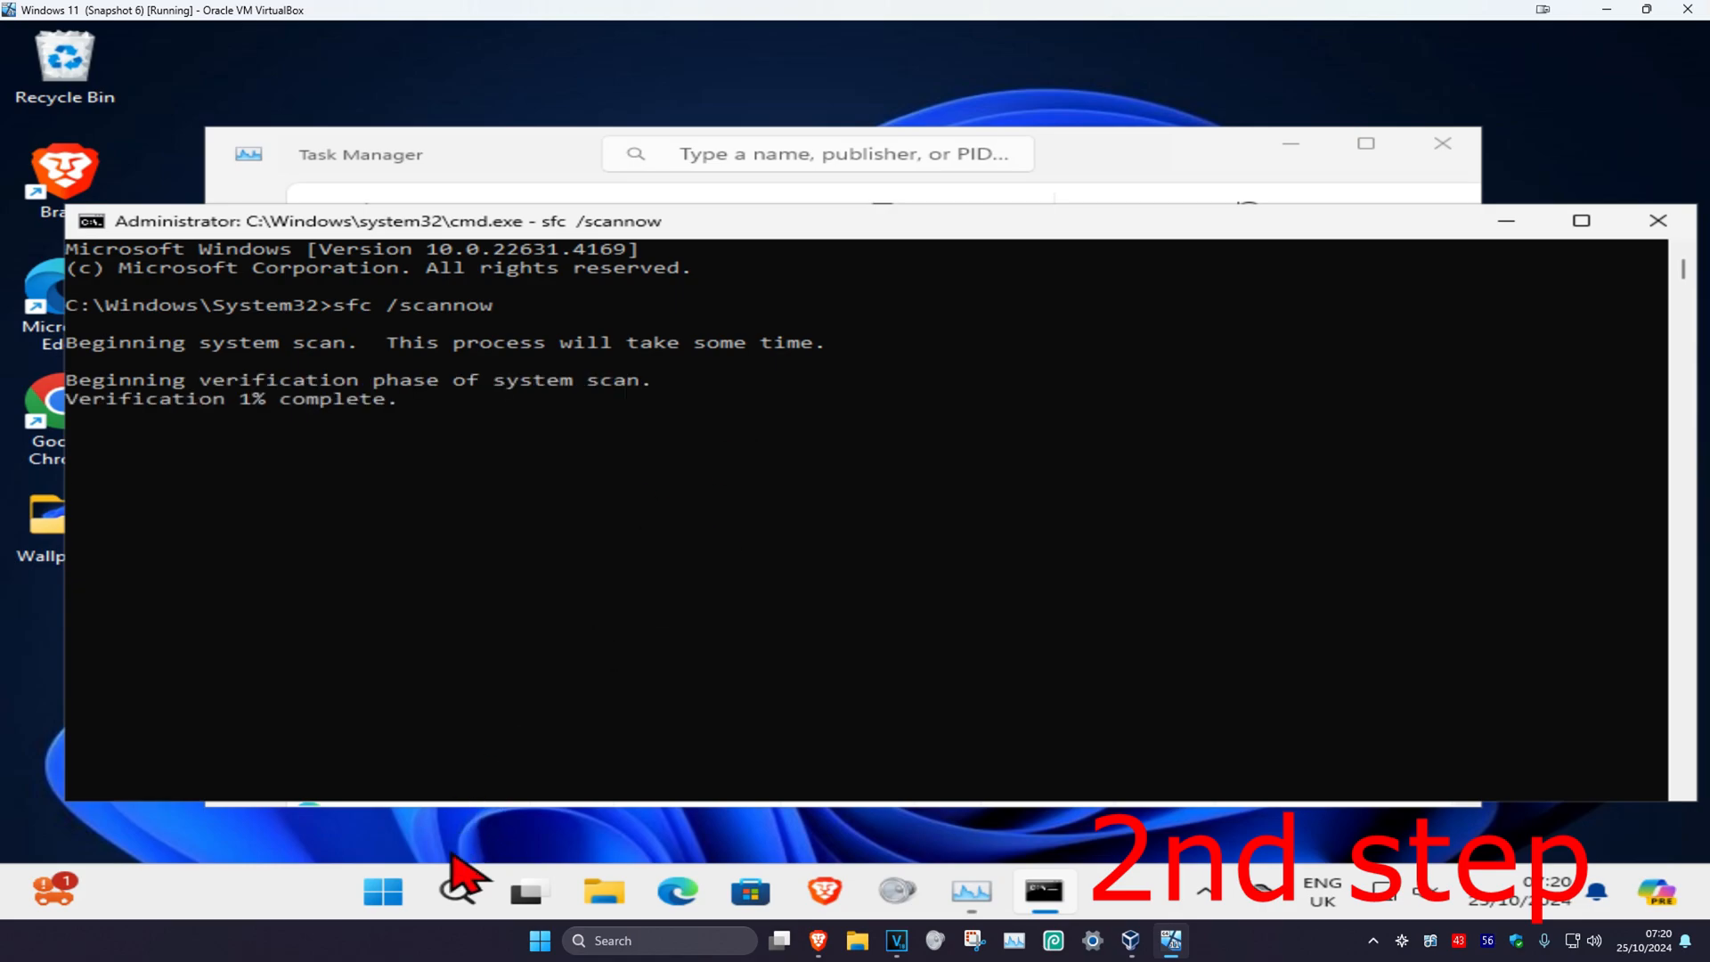
pyautogui.click(381, 891)
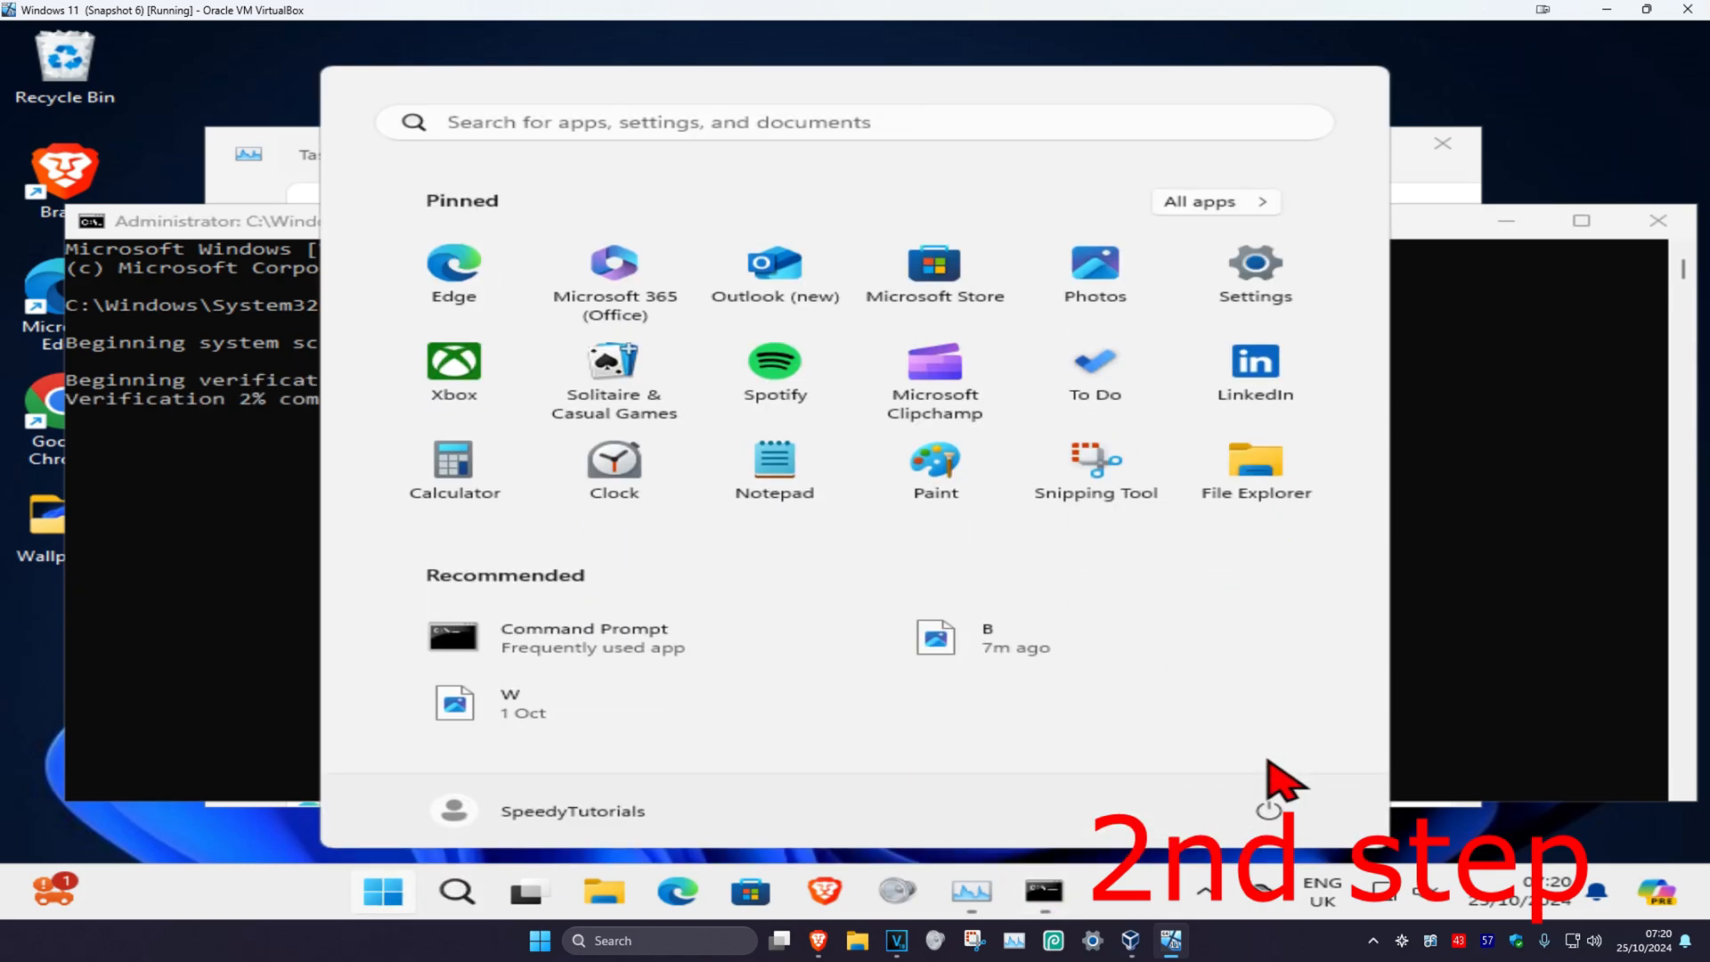